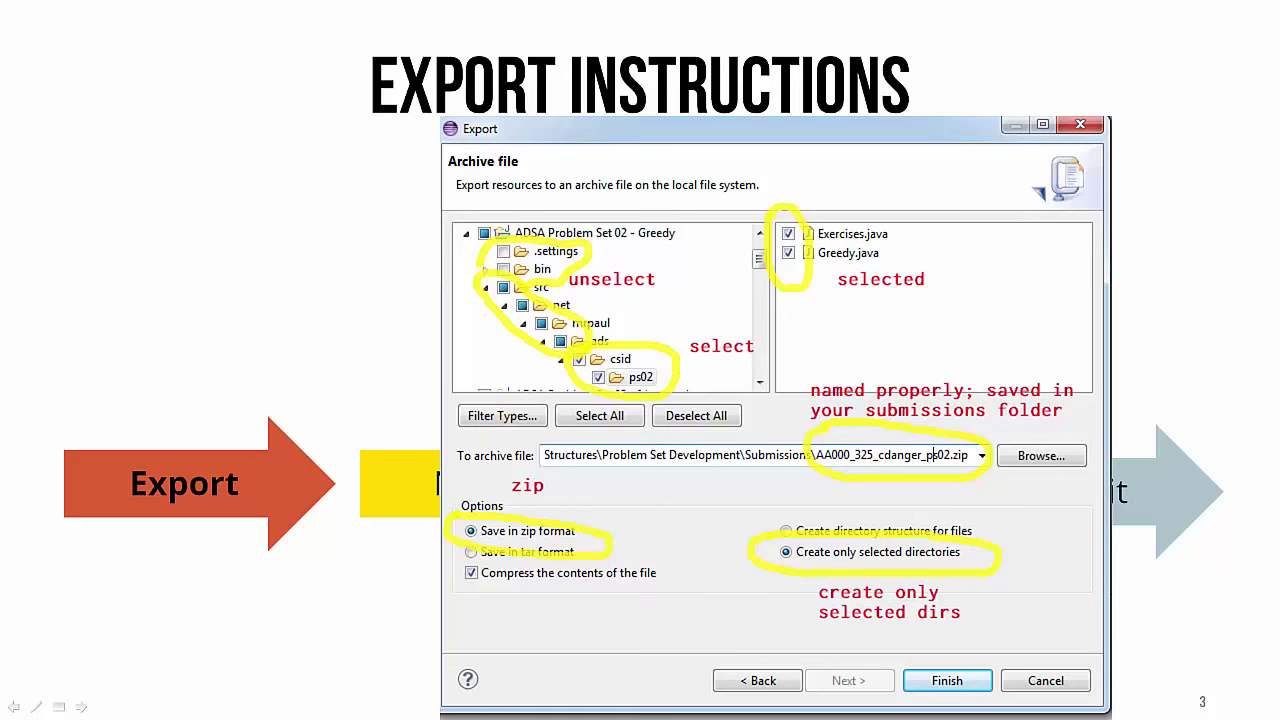
Reveal MadLibs.java by expanding the project node and its src folder in Package Explorer.
click(946, 680)
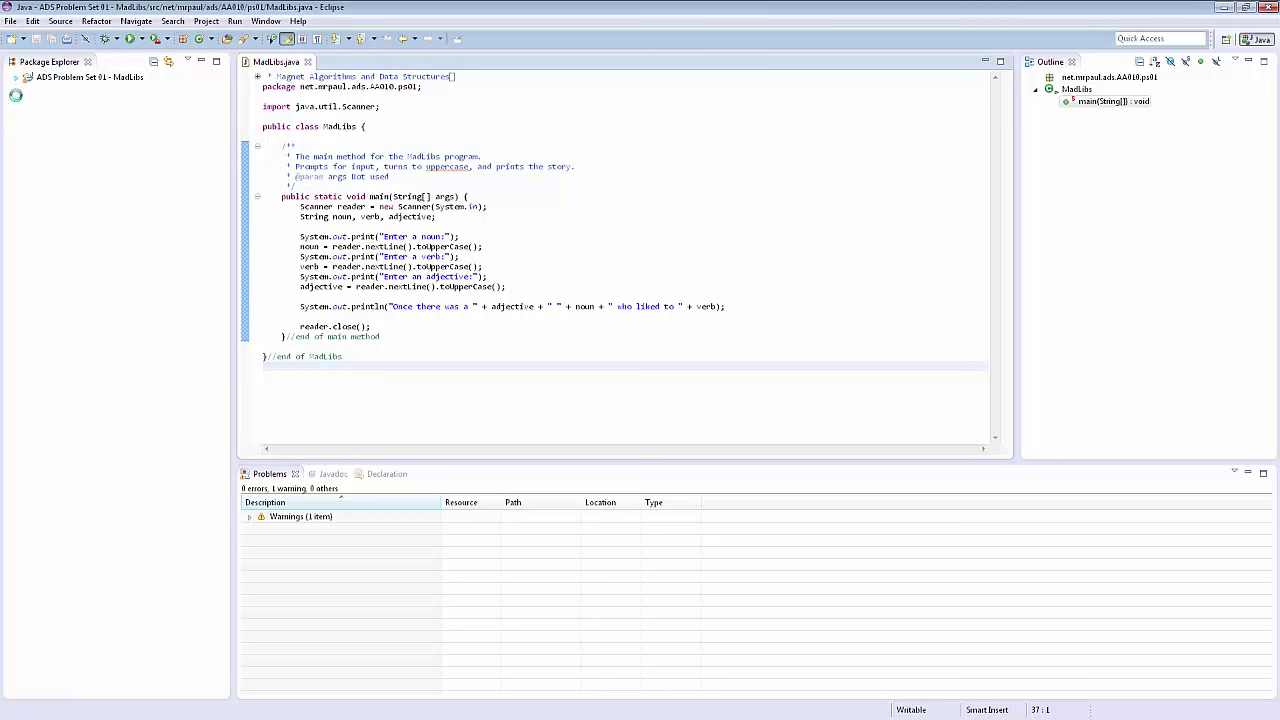
click(16, 76)
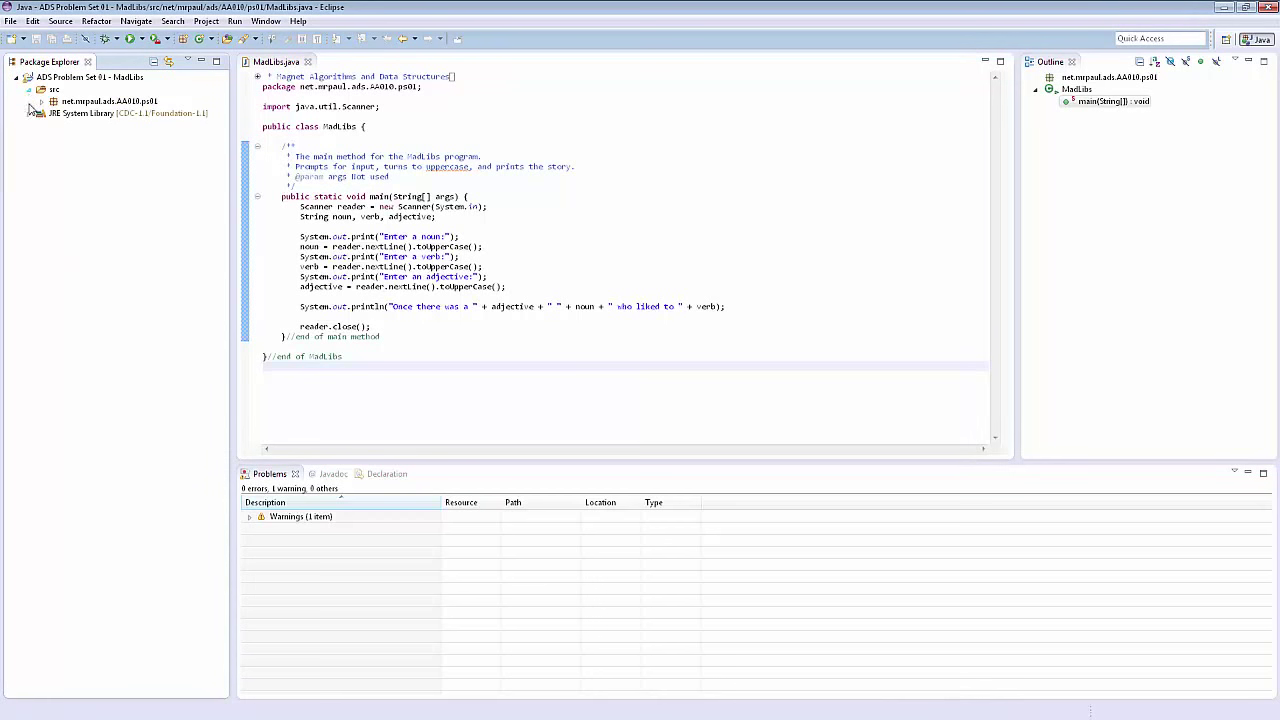
click(44, 100)
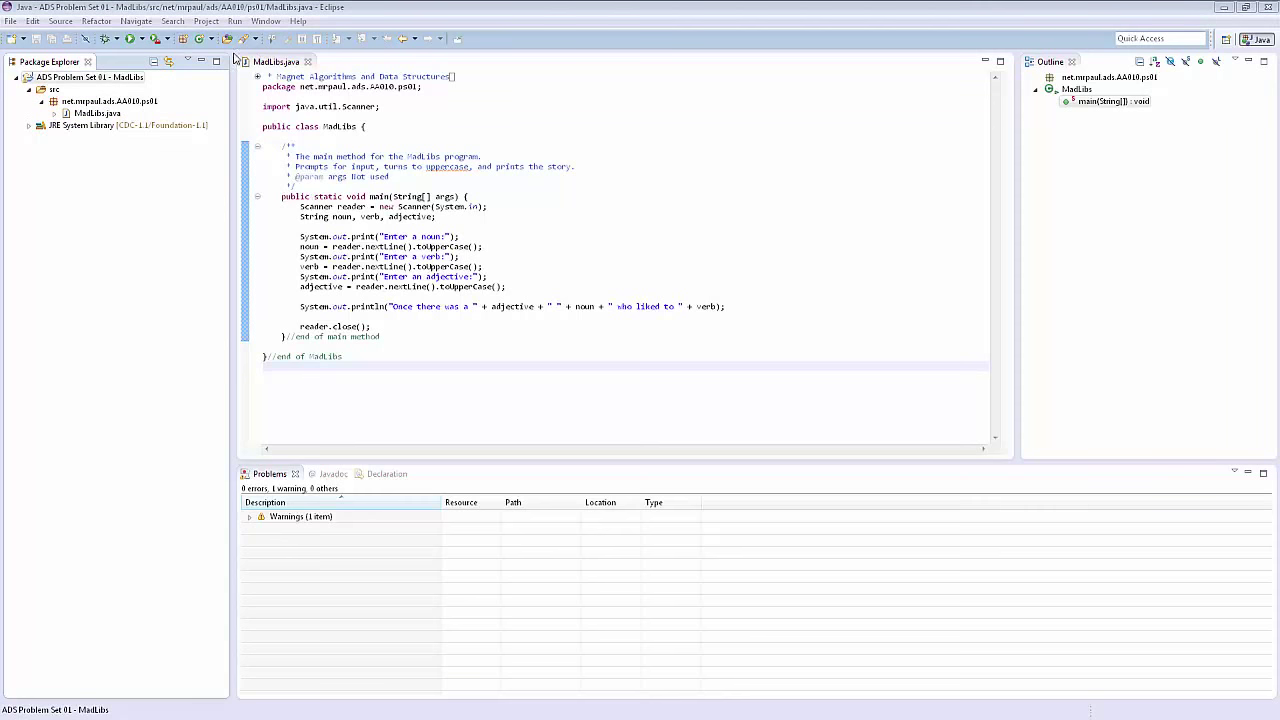
Start an Export of the project as a General > Archive File and proceed to its settings.
right_click(90, 76)
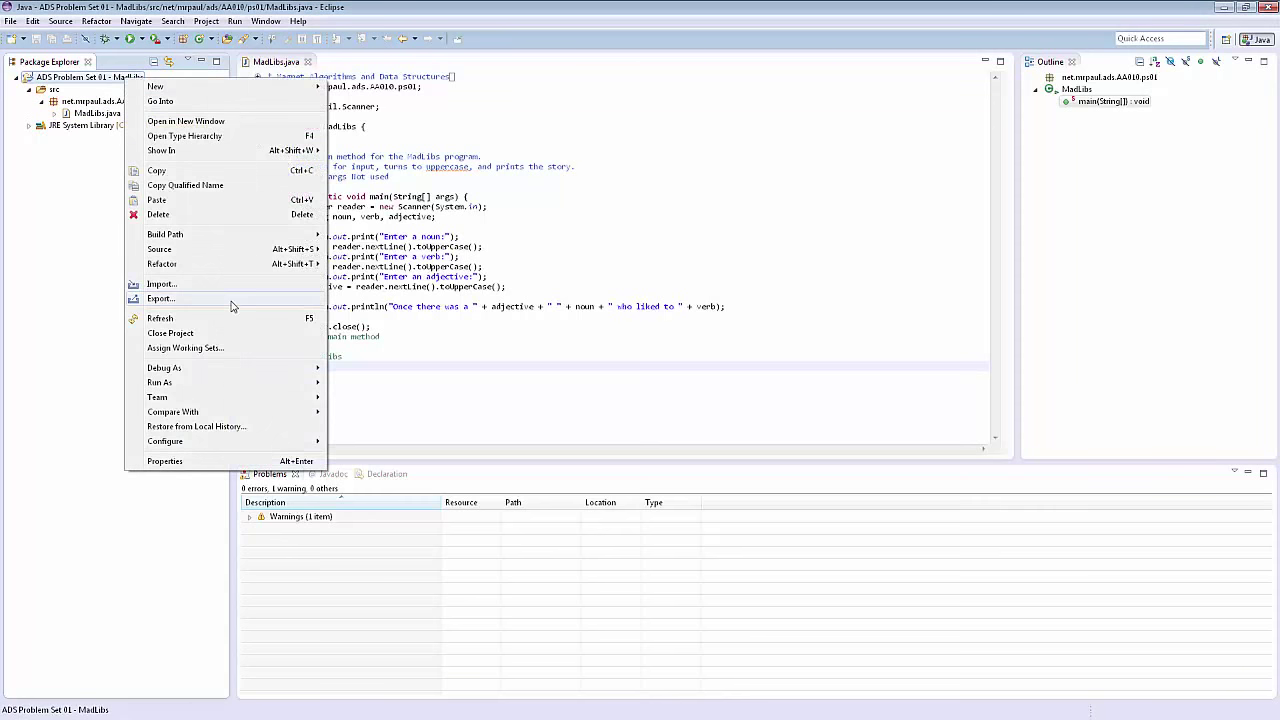
click(160, 298)
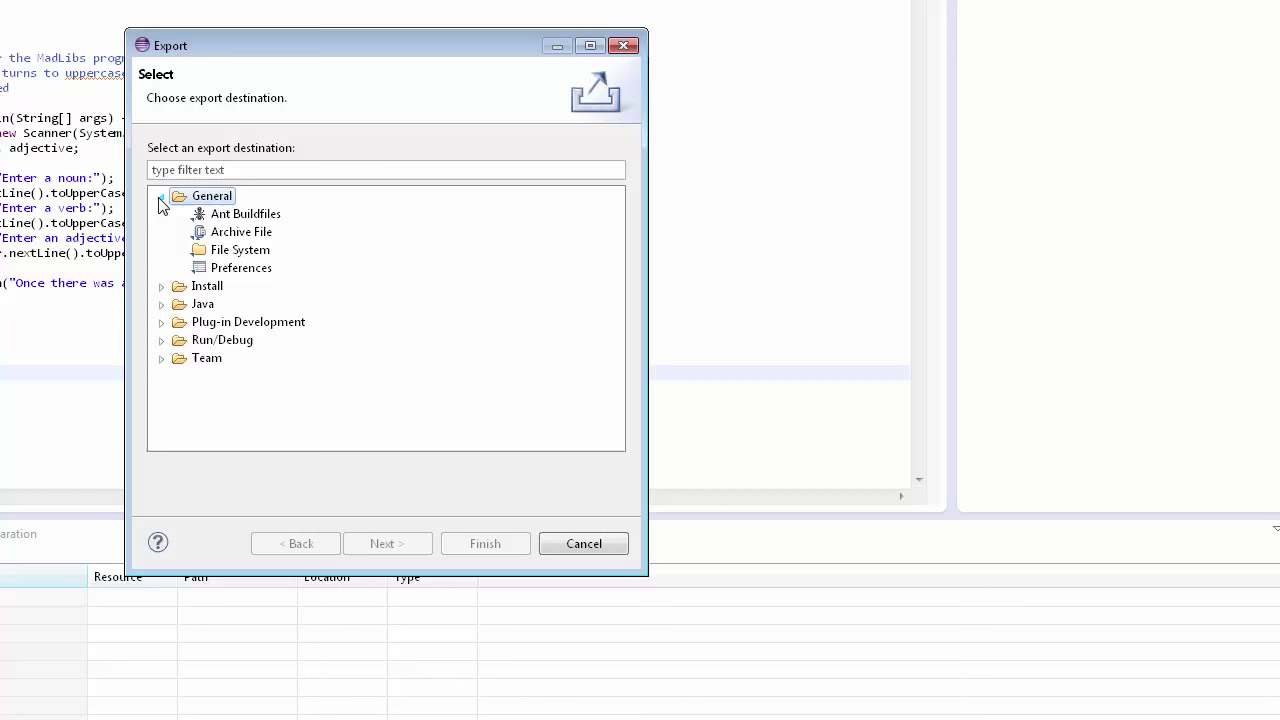
click(244, 214)
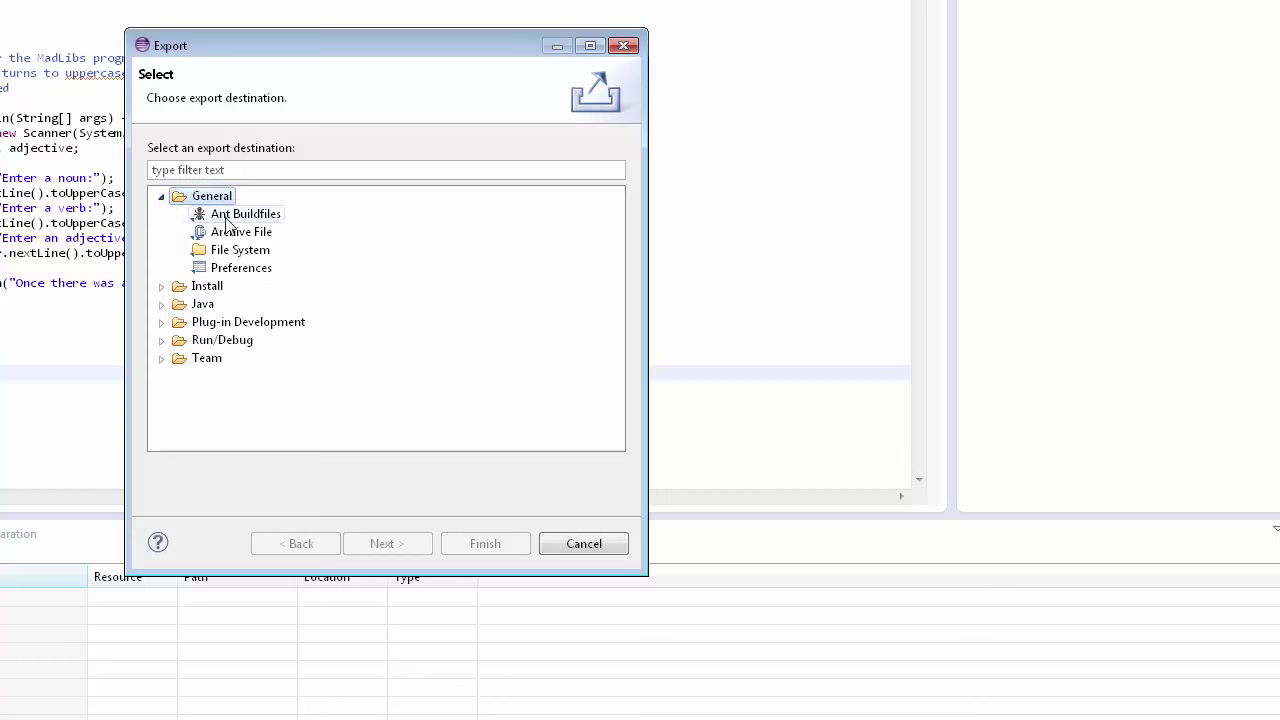
click(240, 232)
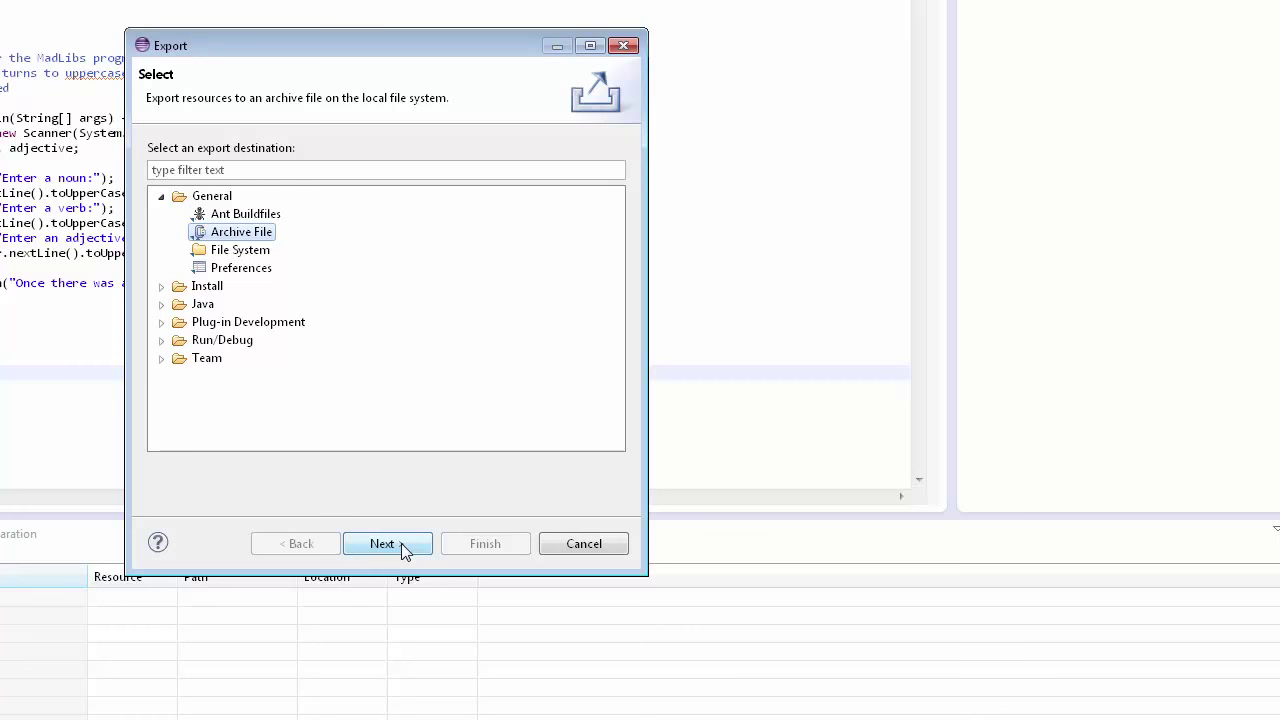
click(388, 544)
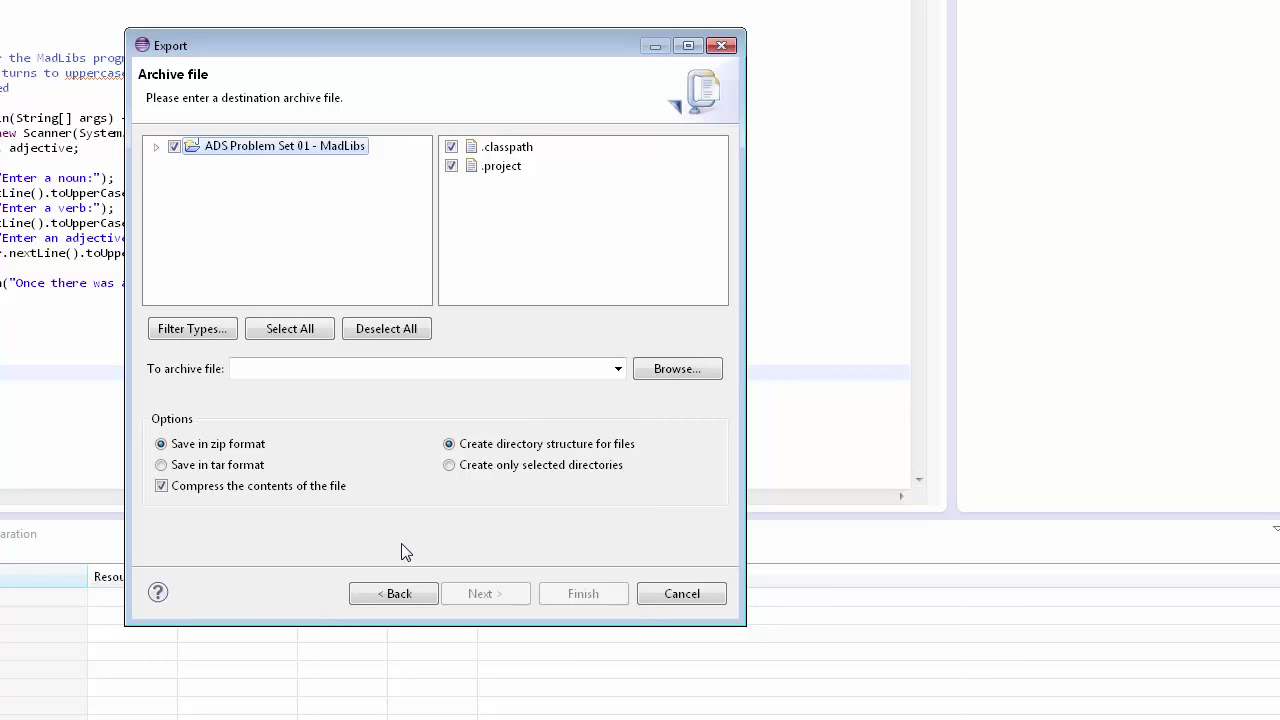
Expand the export tree through src and the net packages down to AA010 and ps01.
click(156, 146)
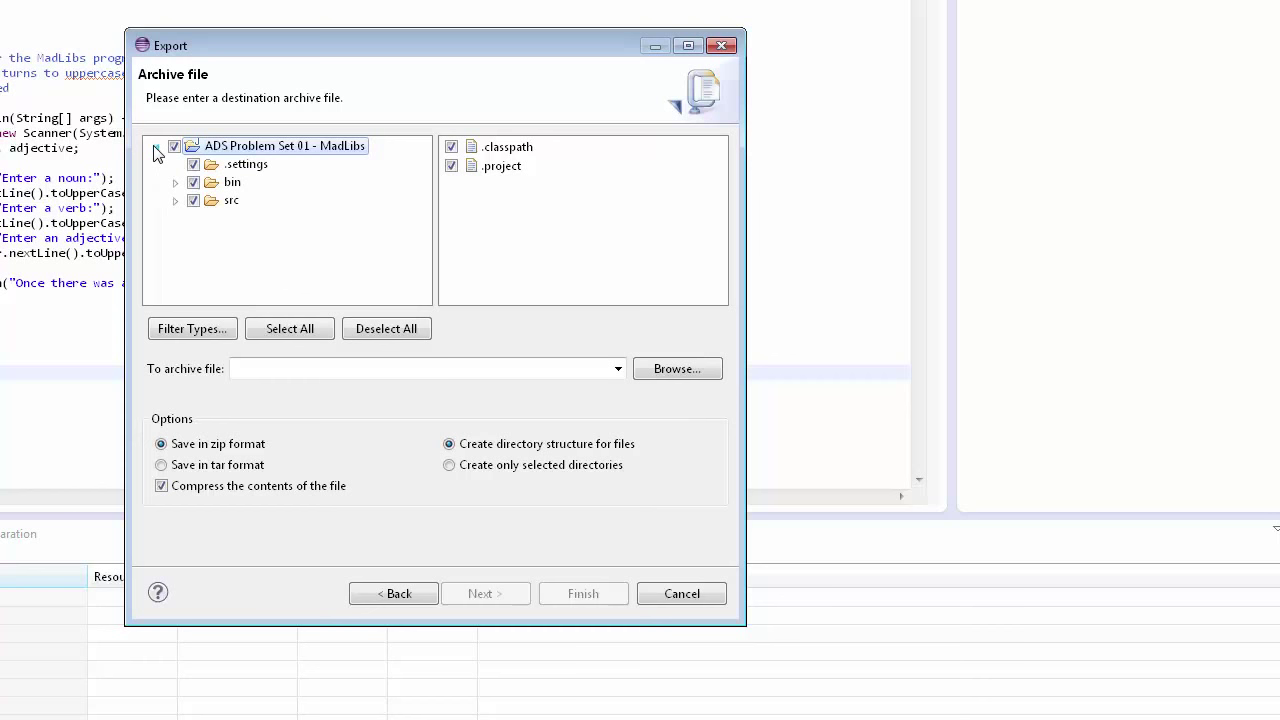
click(176, 200)
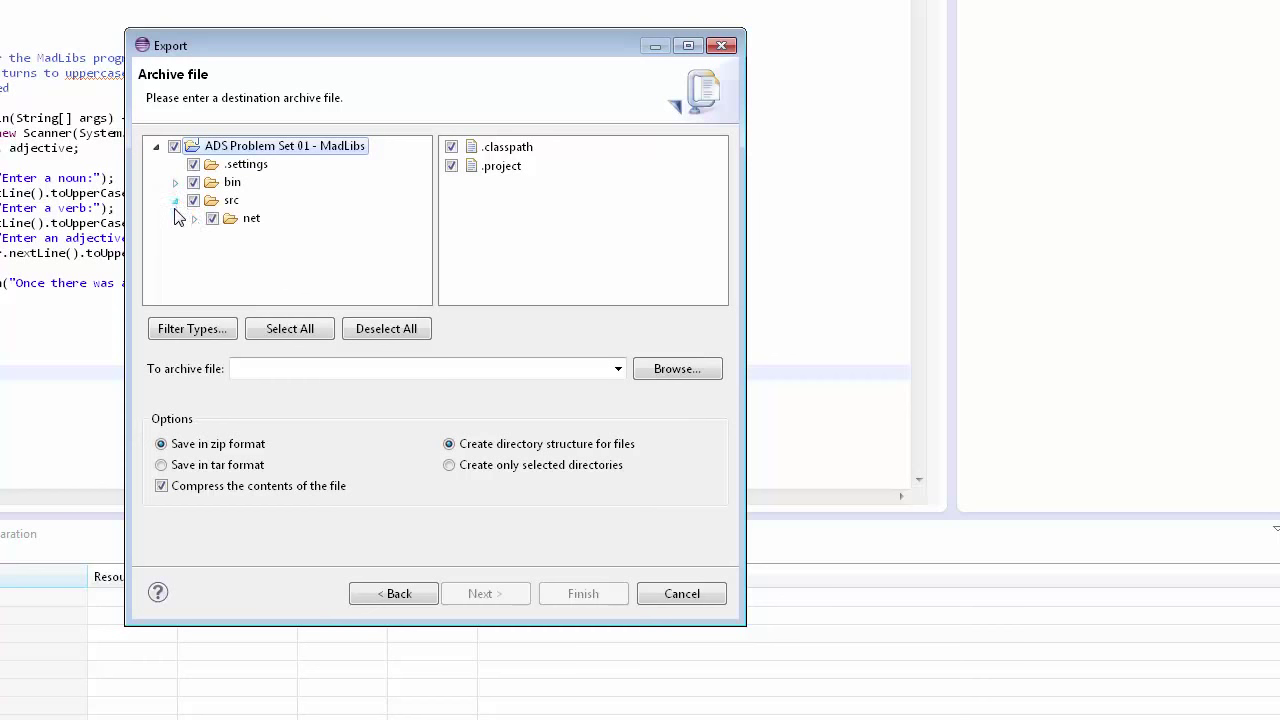
click(176, 200)
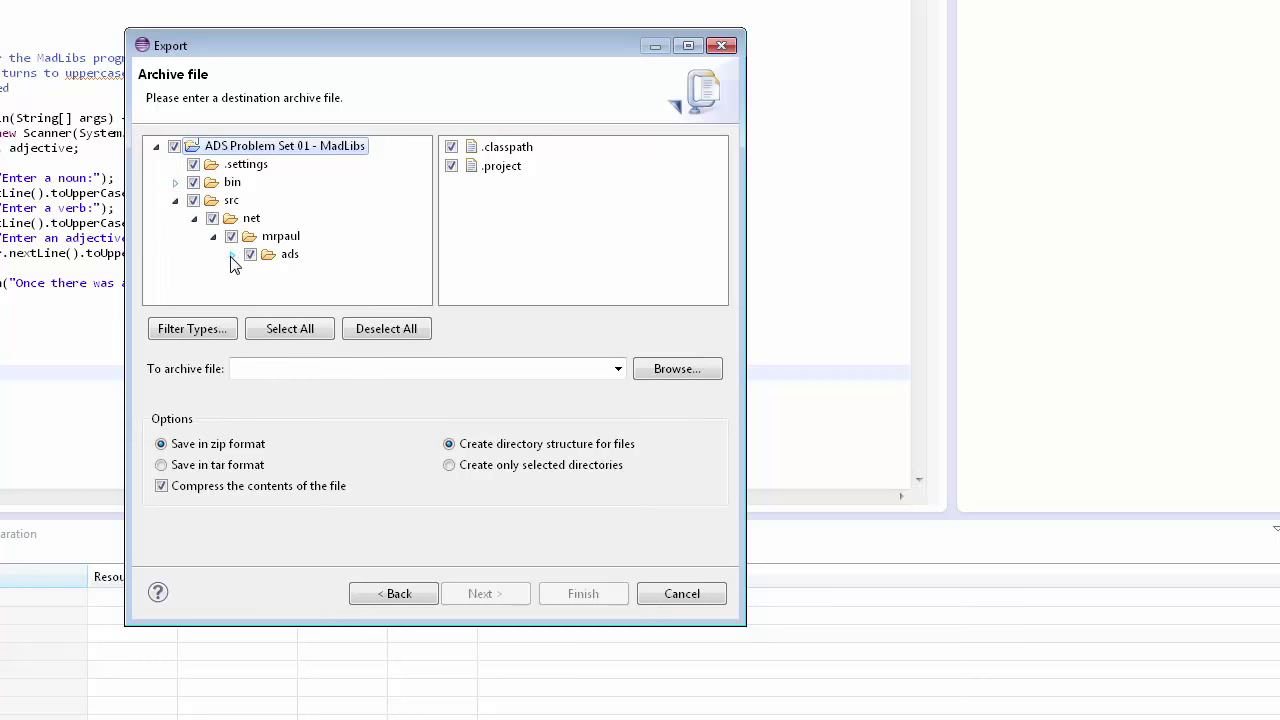
click(232, 254)
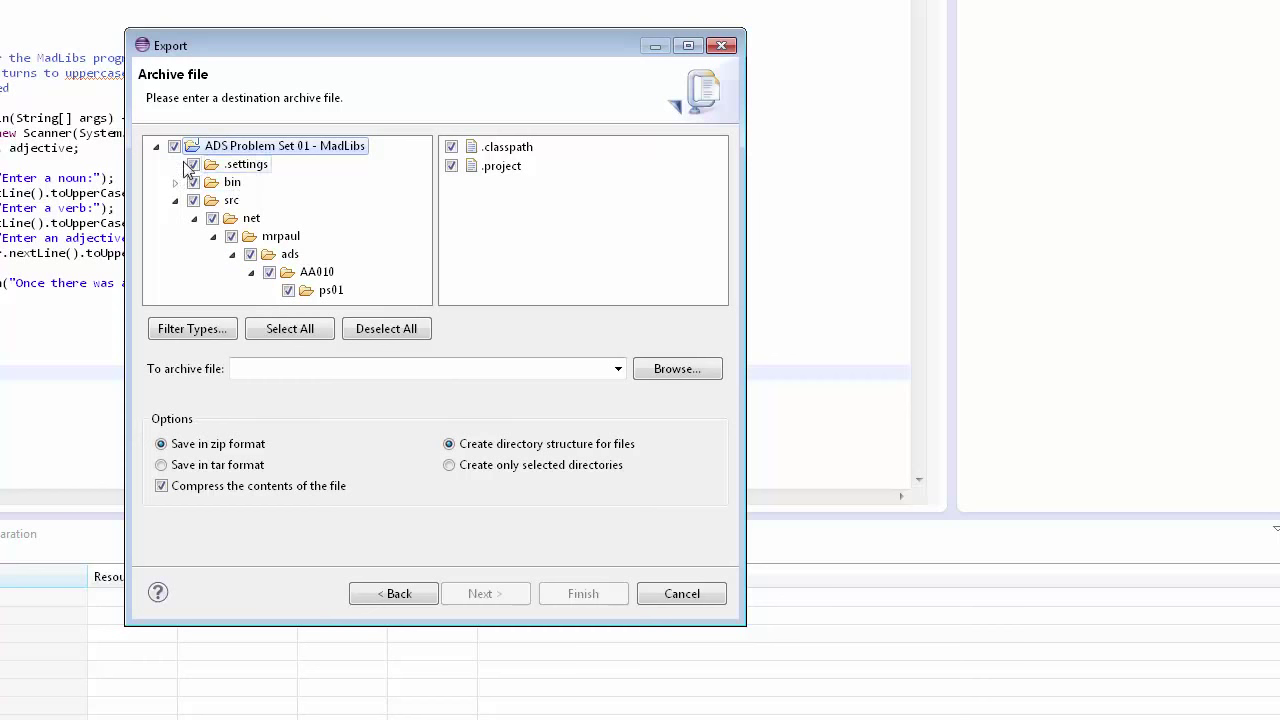
Uncheck .settings and src, then re-include only the AA010 folder with its ps01 package.
click(192, 164)
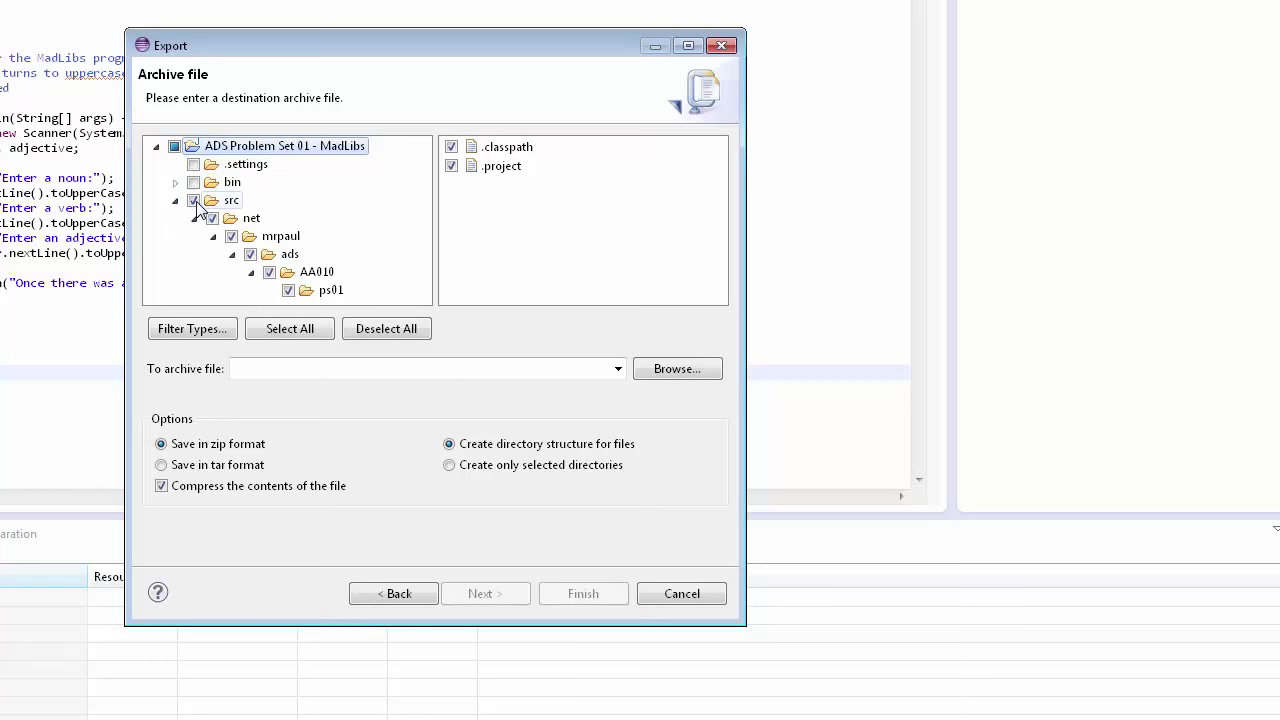
click(192, 200)
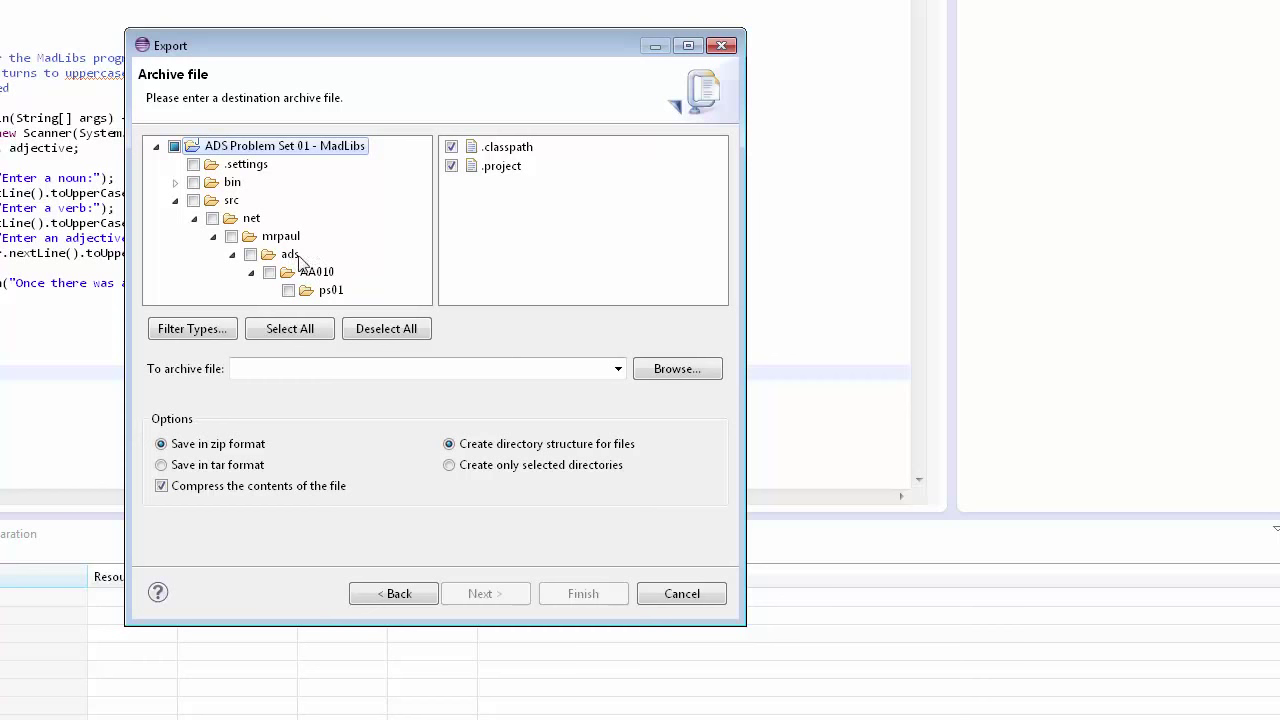
click(268, 272)
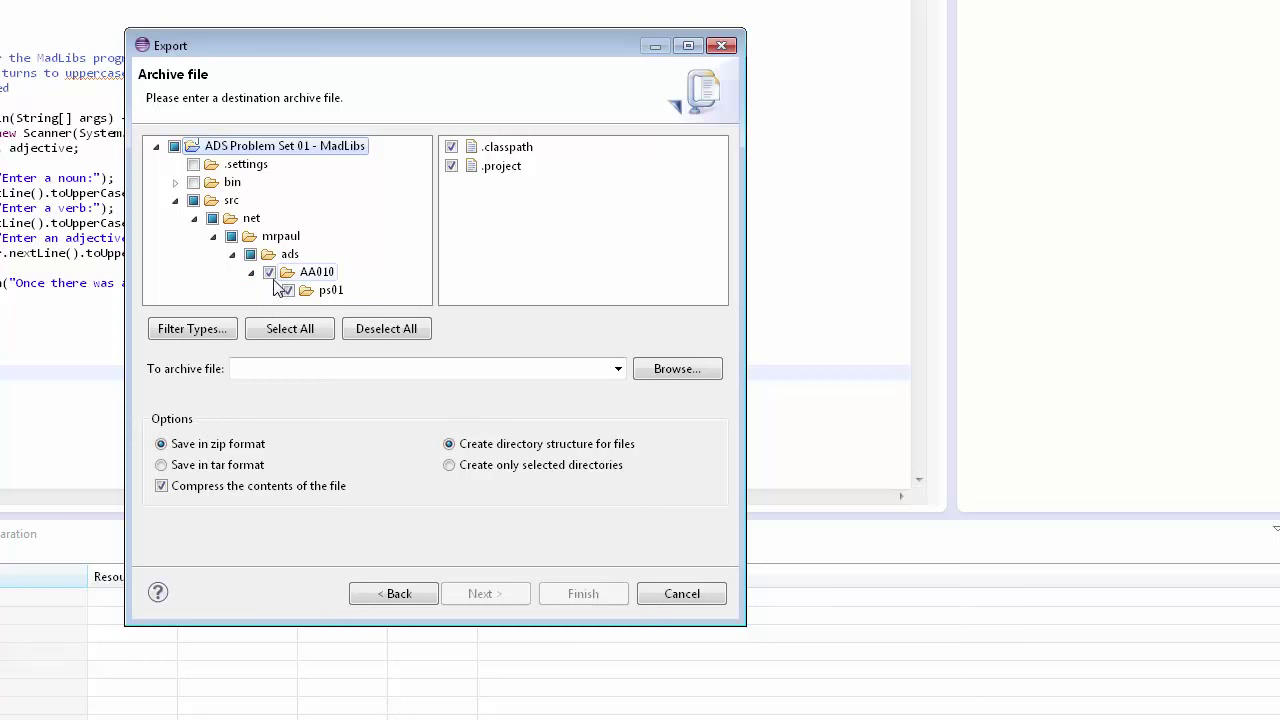
click(288, 290)
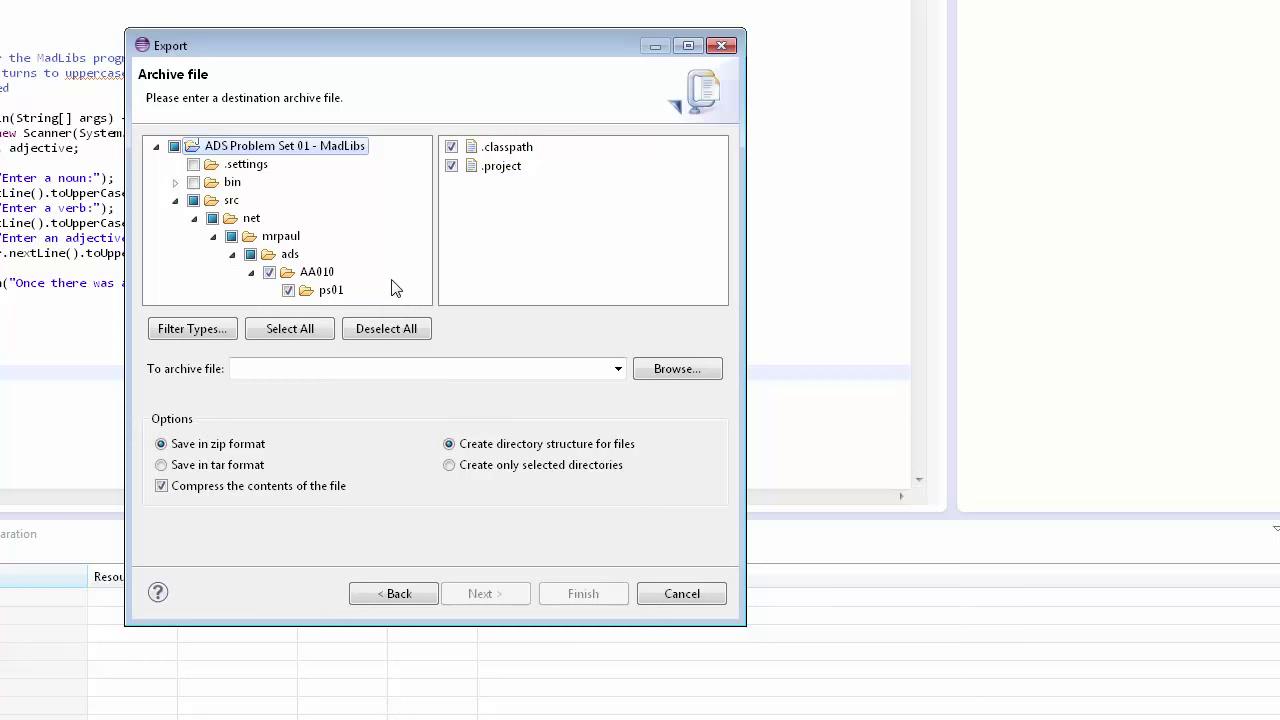
Select the ps01 package so MadLibs.java shows as checked for export.
click(332, 290)
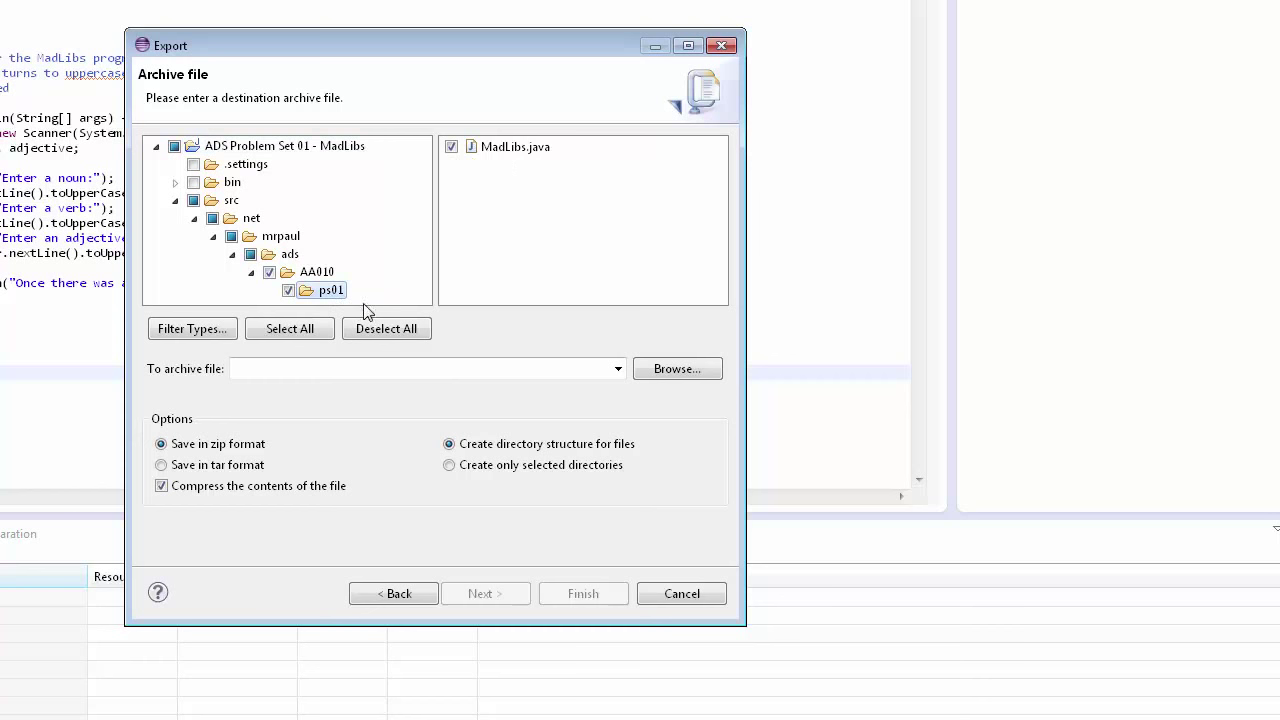
mouse_move(414, 130)
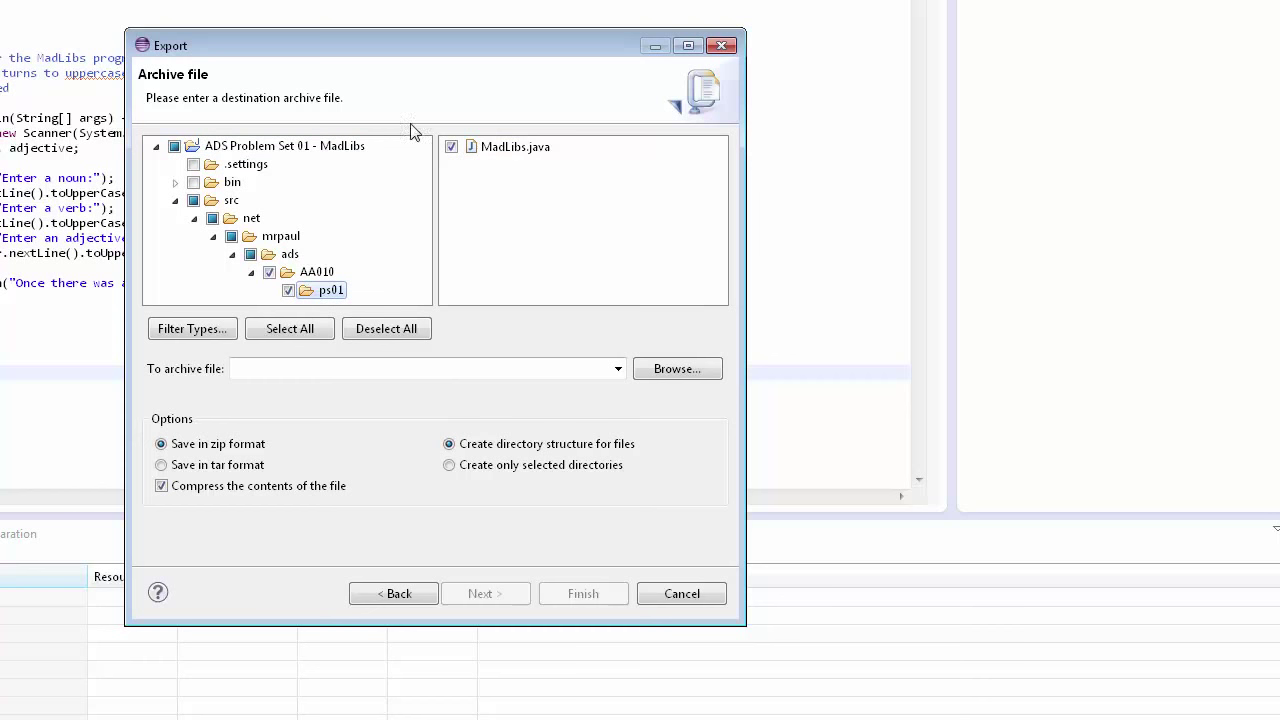
mouse_move(422, 120)
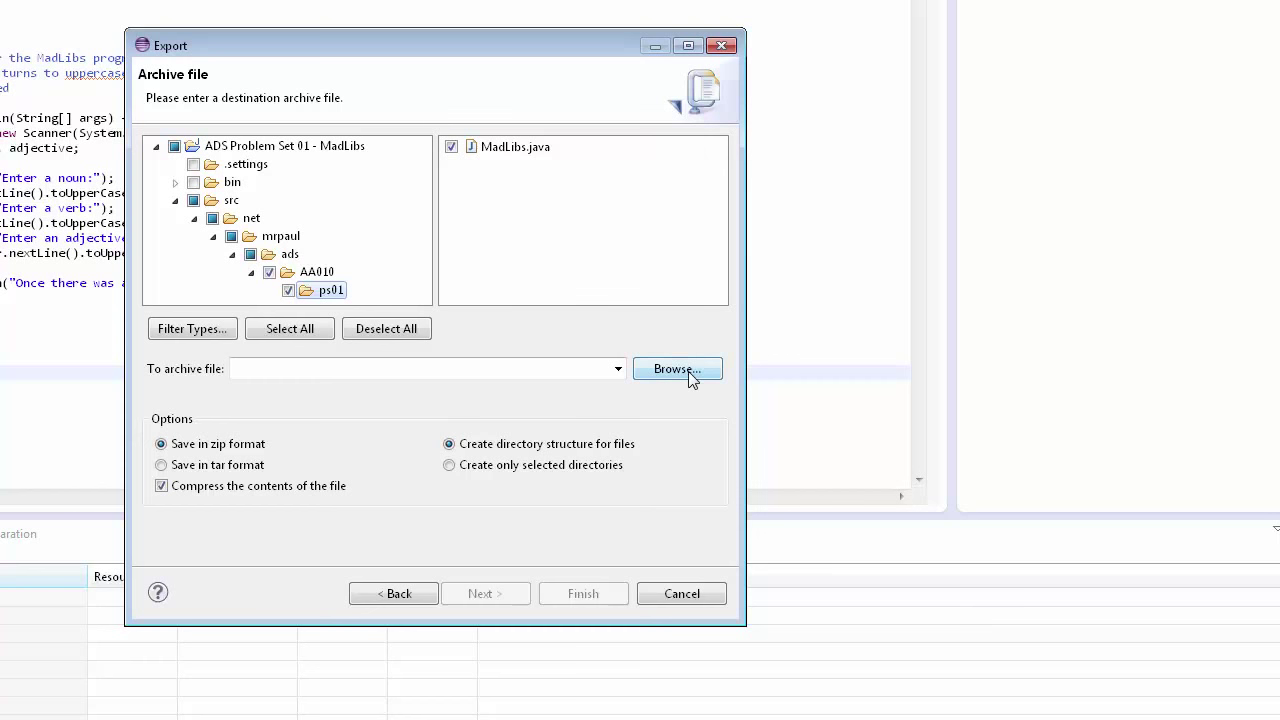
Set the destination archive in the submissions folder named 'AA0532danger_ps01'.
click(676, 368)
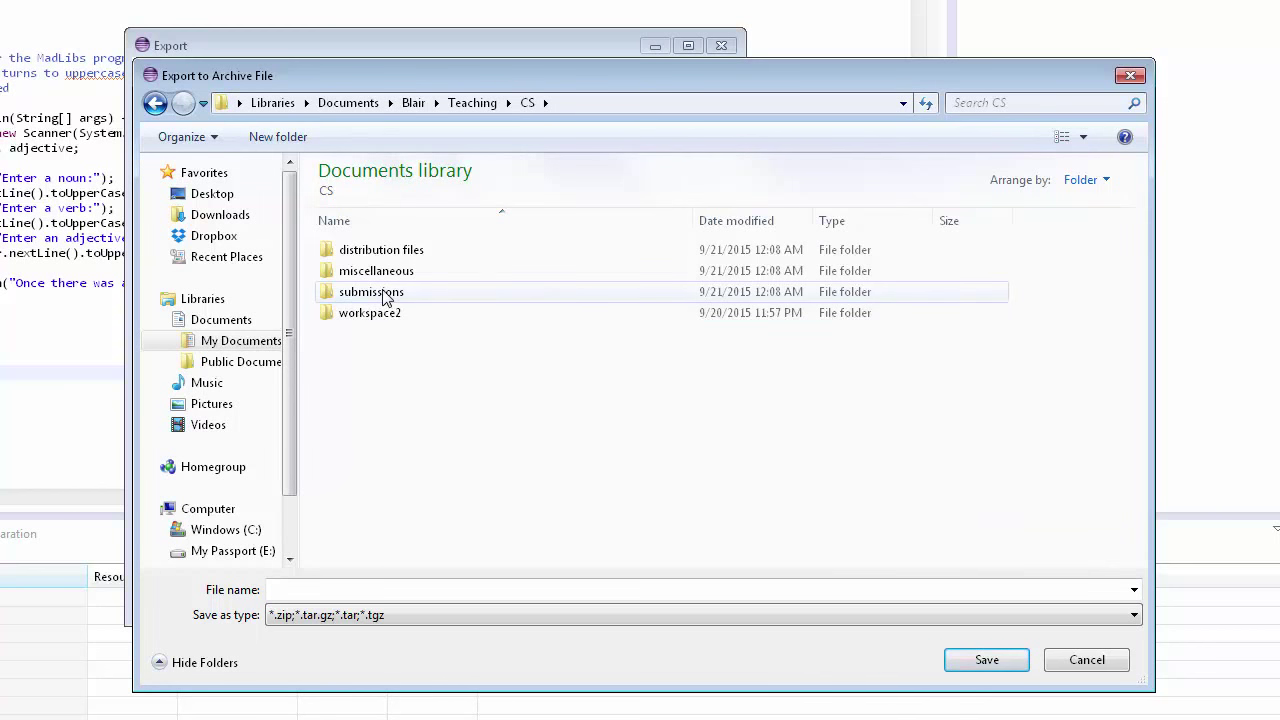
double_click(372, 292)
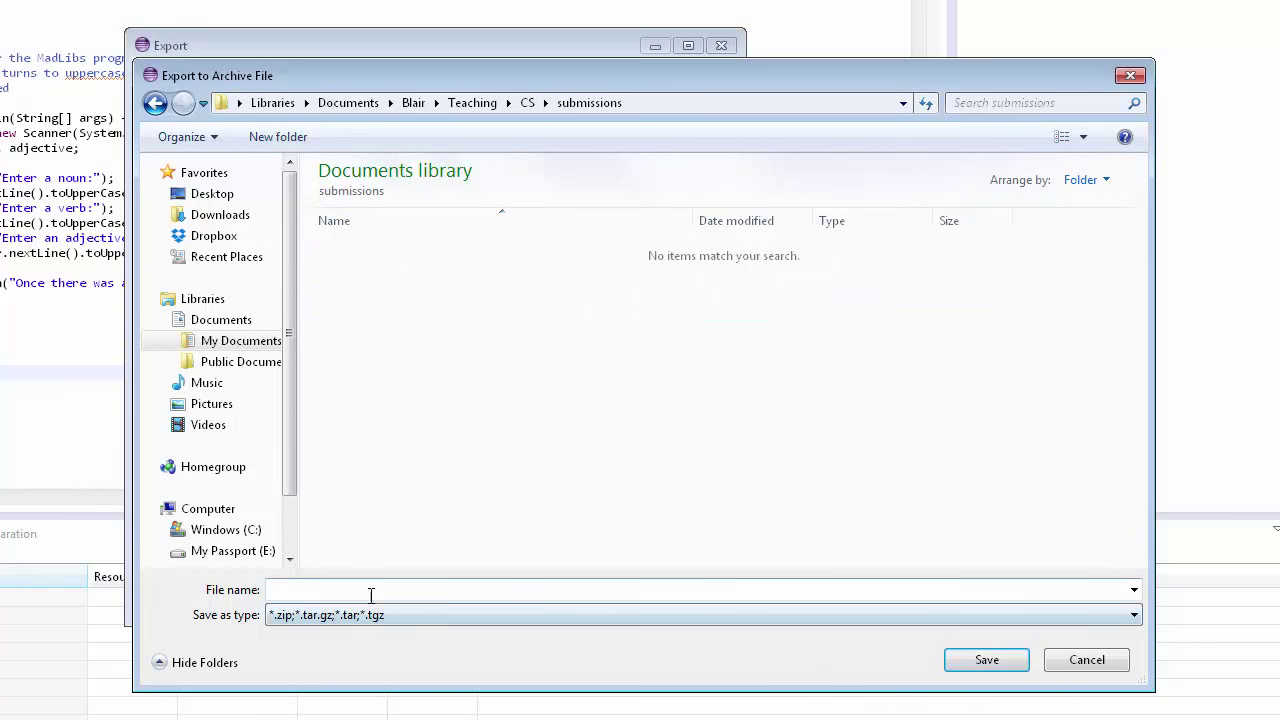
click(370, 588)
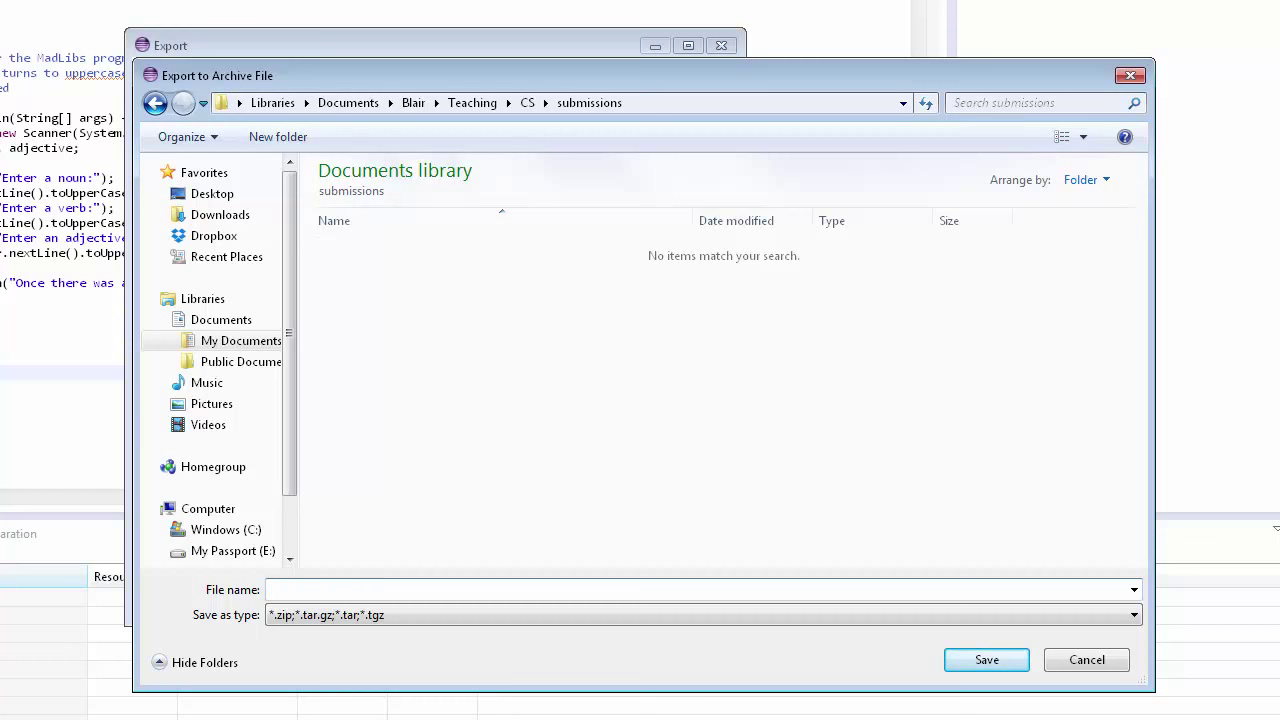
text(AA010_)
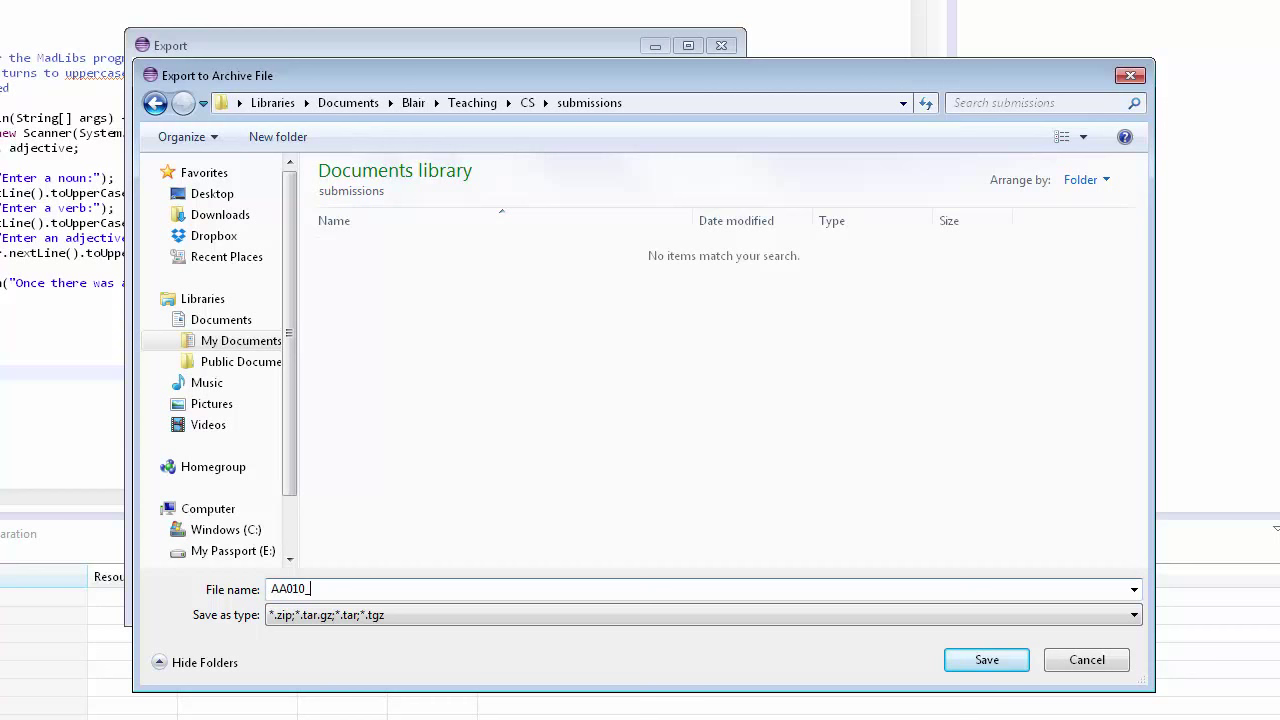
text(532_c)
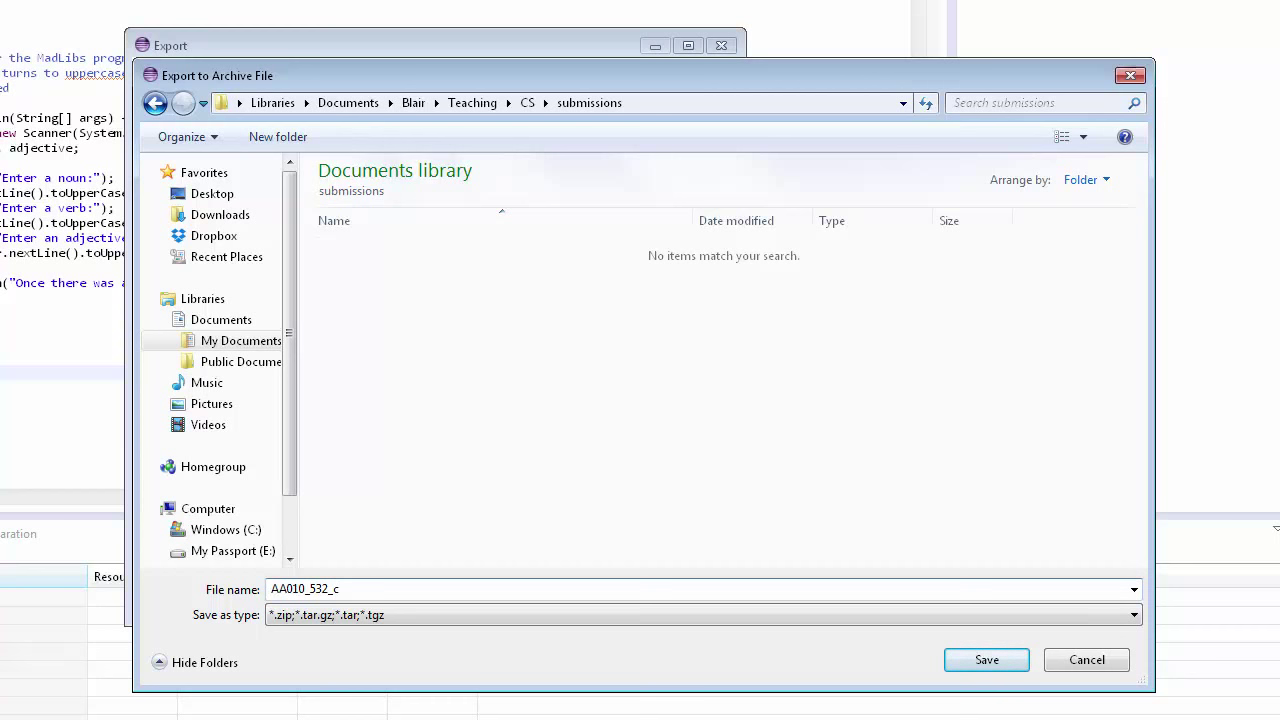
text(danger_)
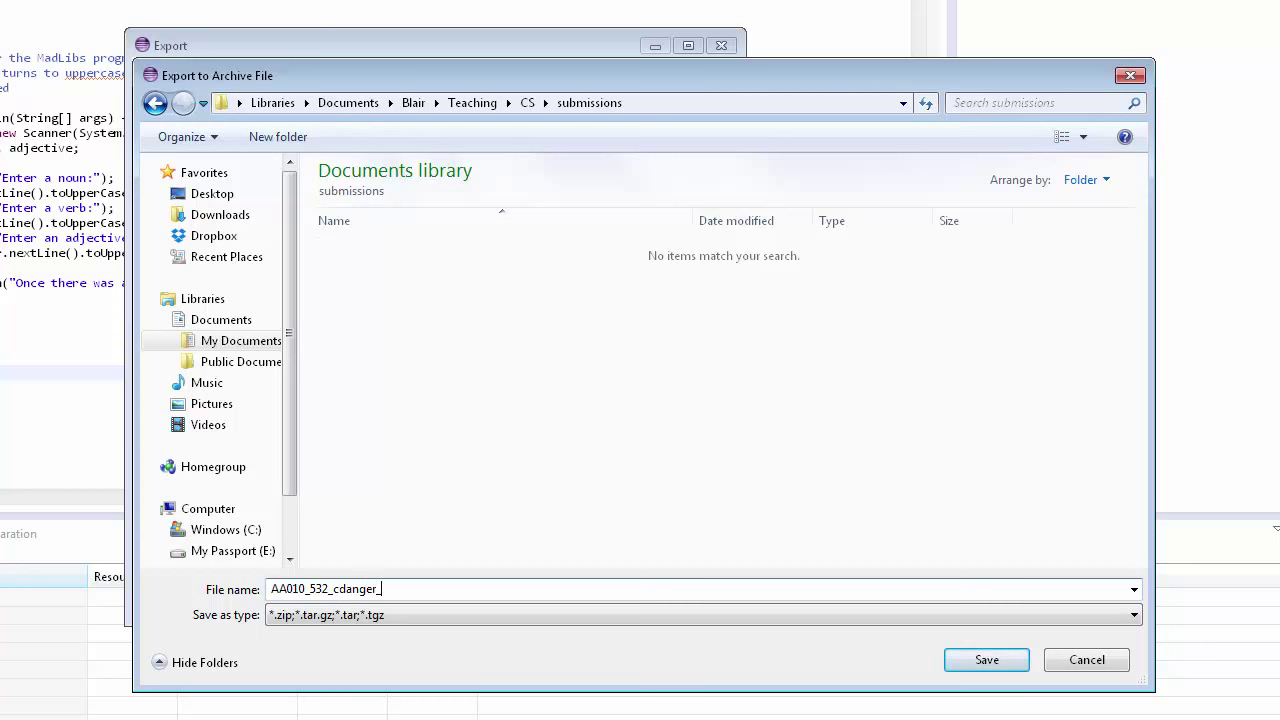
text(ps01)
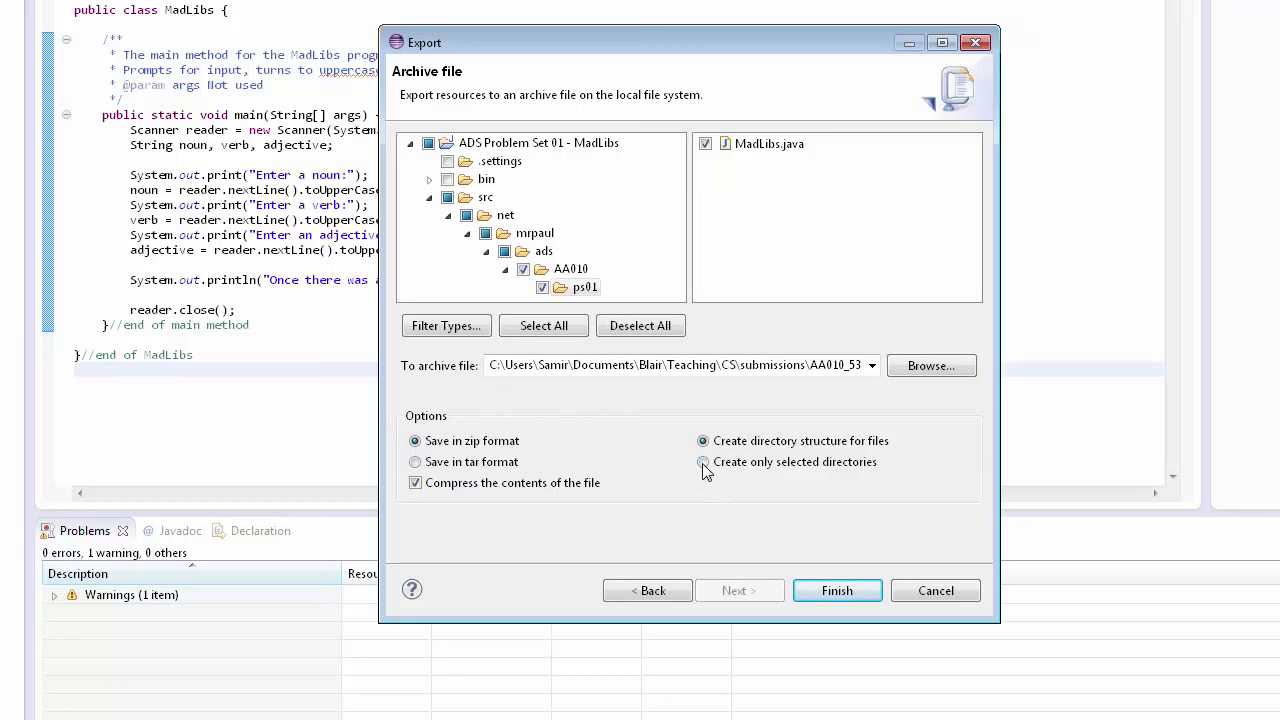
Choose 'Create only selected directories' and finish to create the zip archive.
click(704, 460)
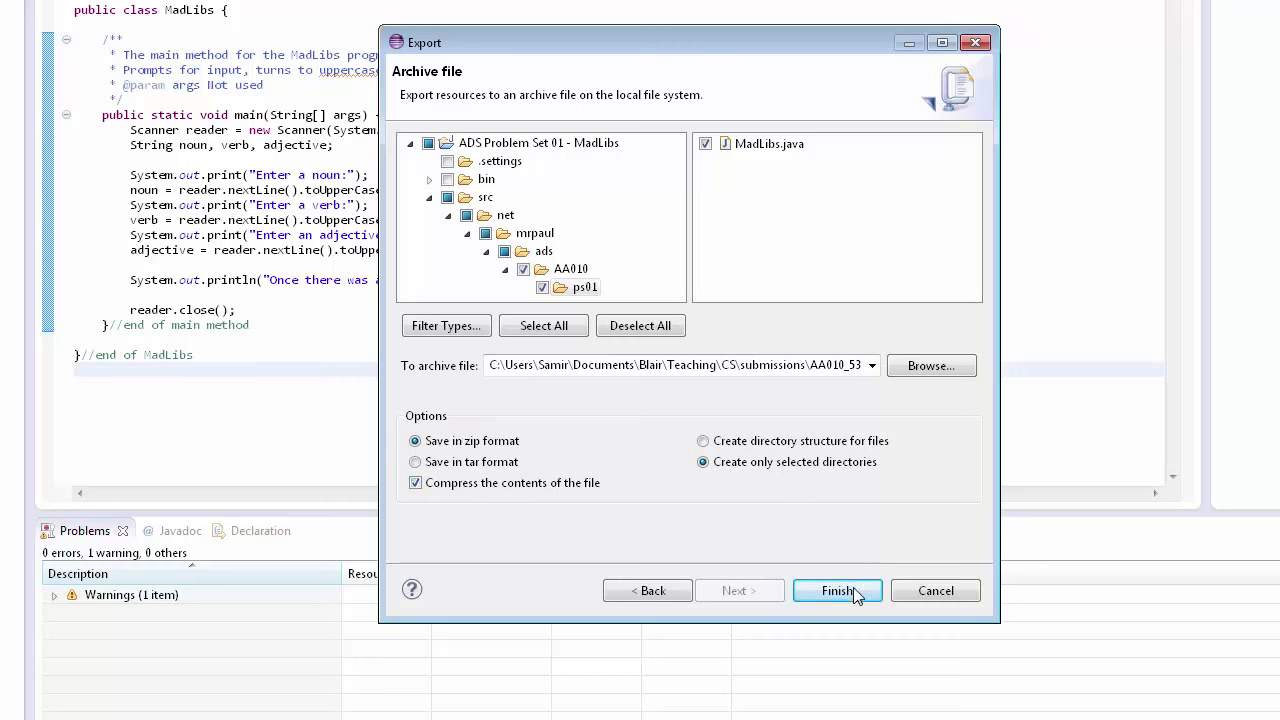
click(836, 590)
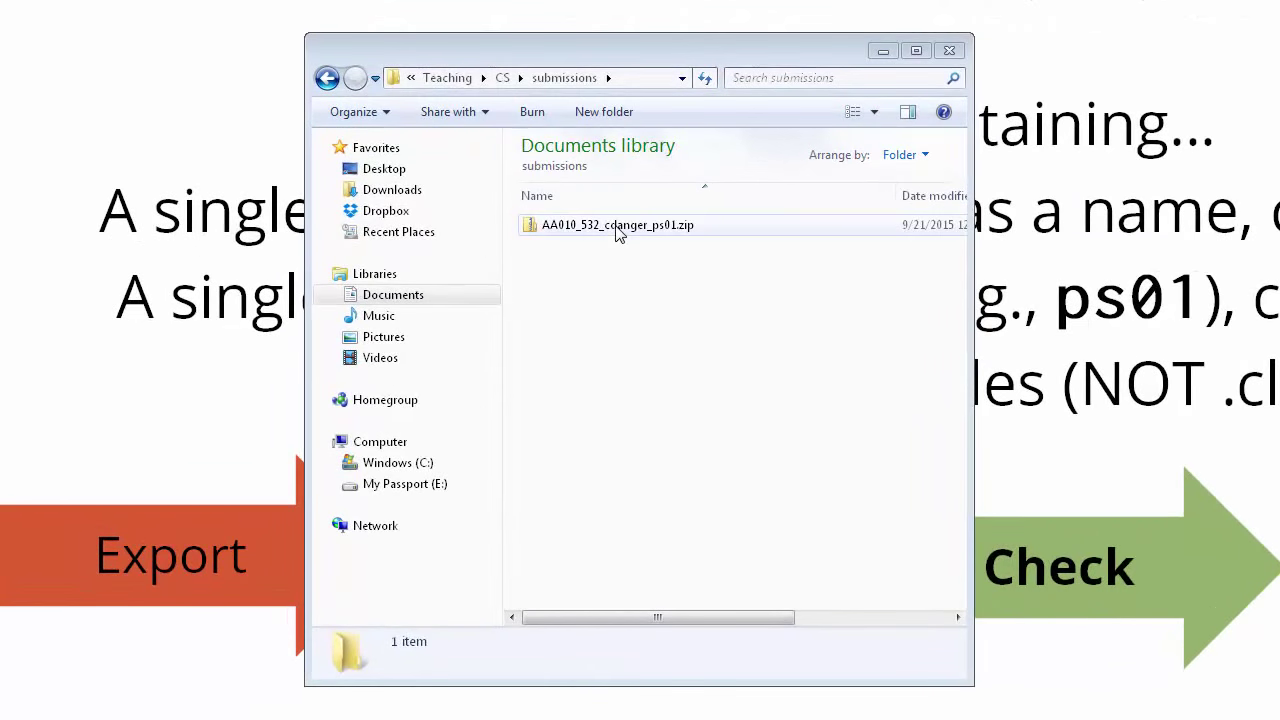
Browse into the zip's AA010 and ps01 folders, confirming MadLibs.java is the only file.
double_click(616, 224)
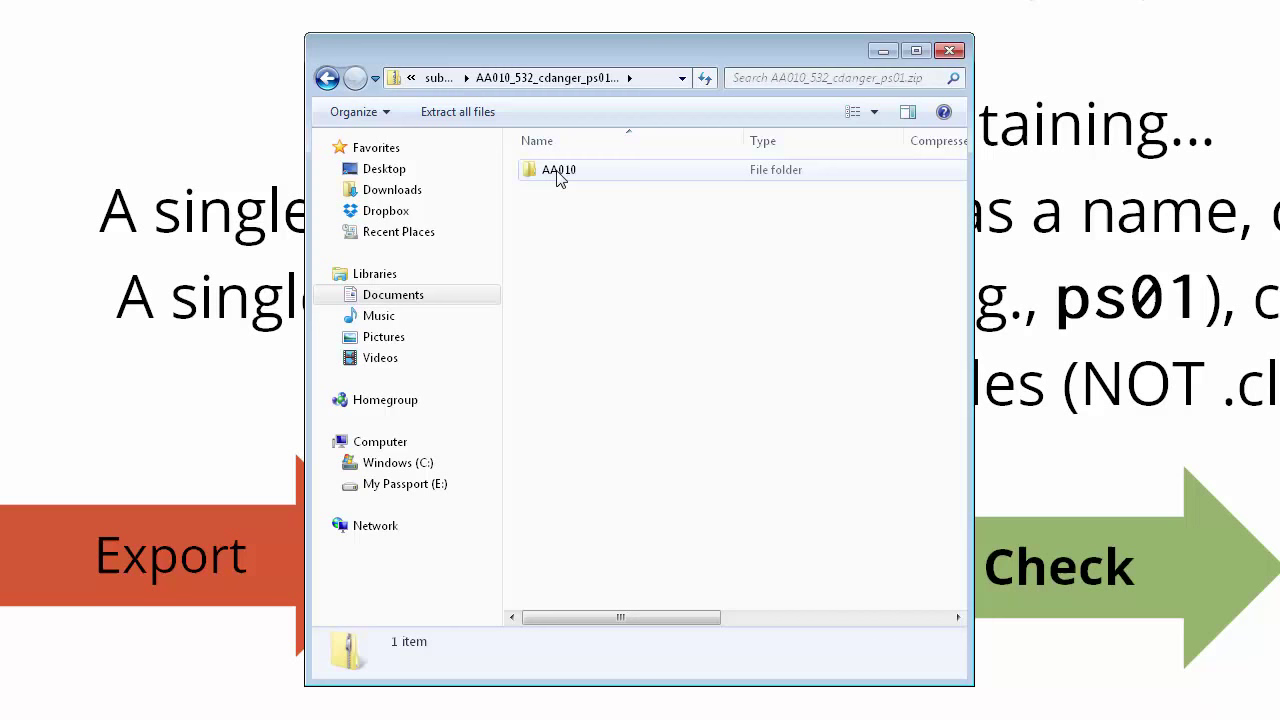
double_click(558, 168)
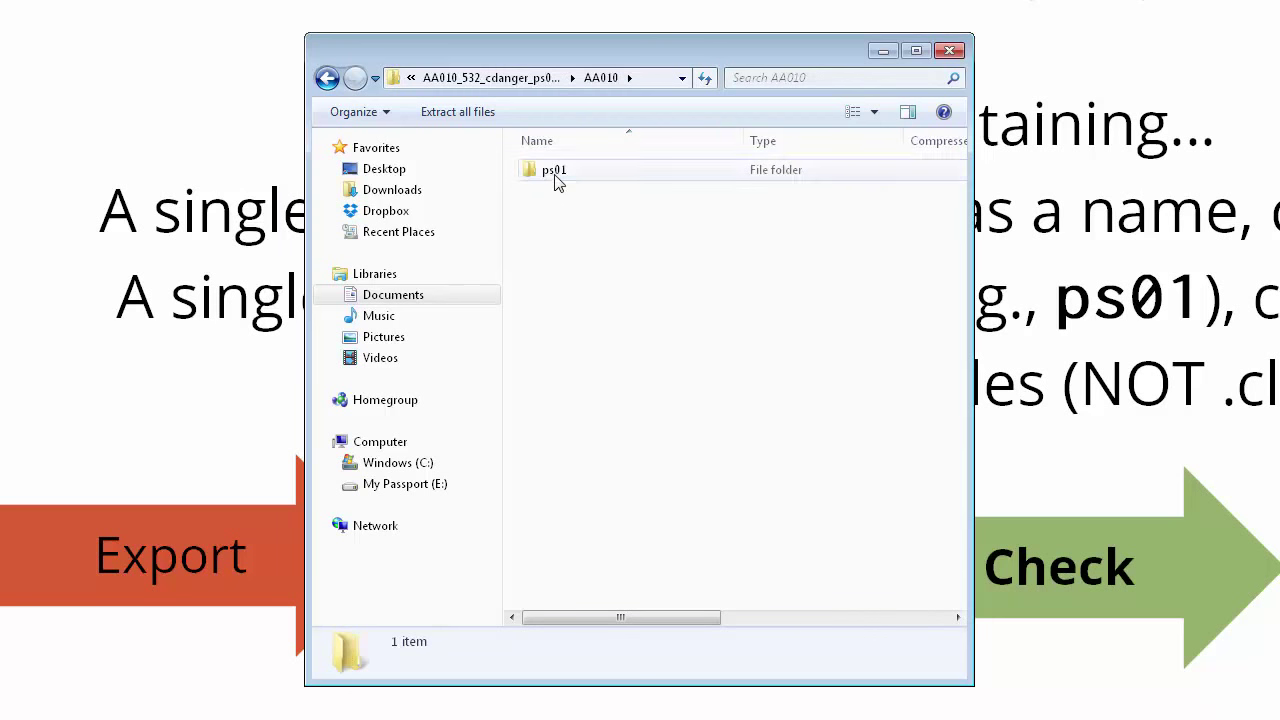
double_click(554, 168)
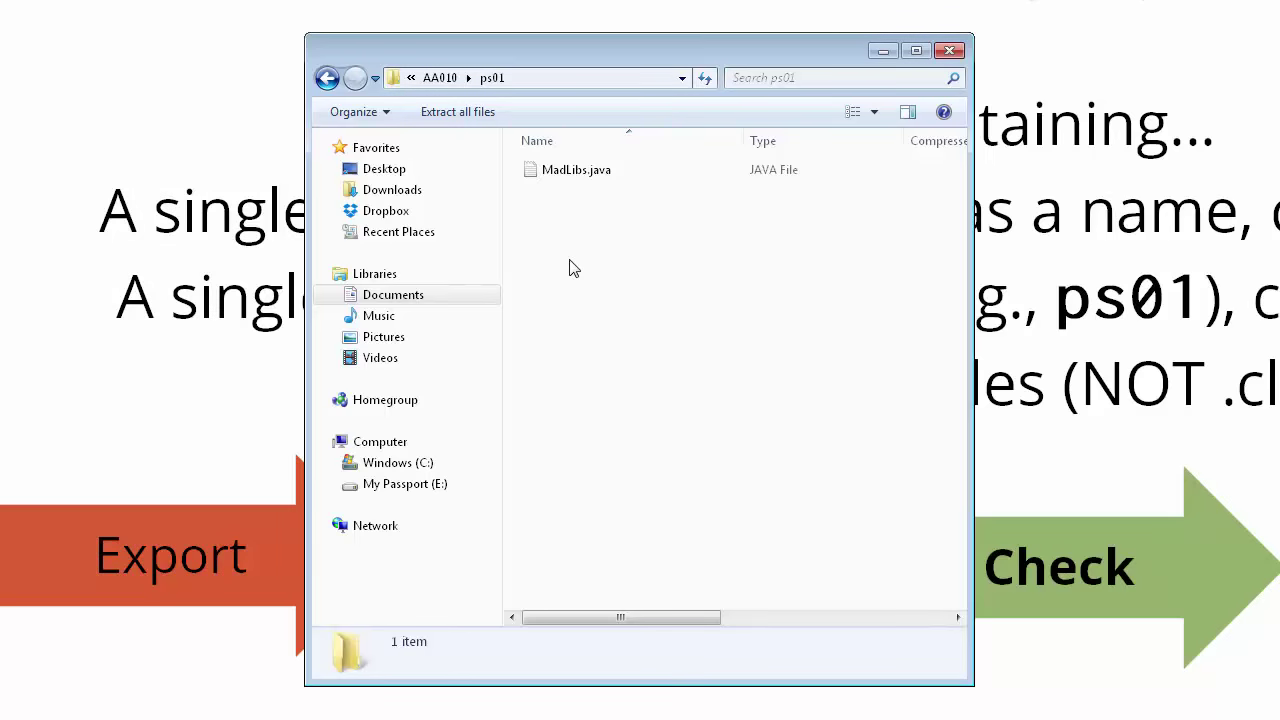